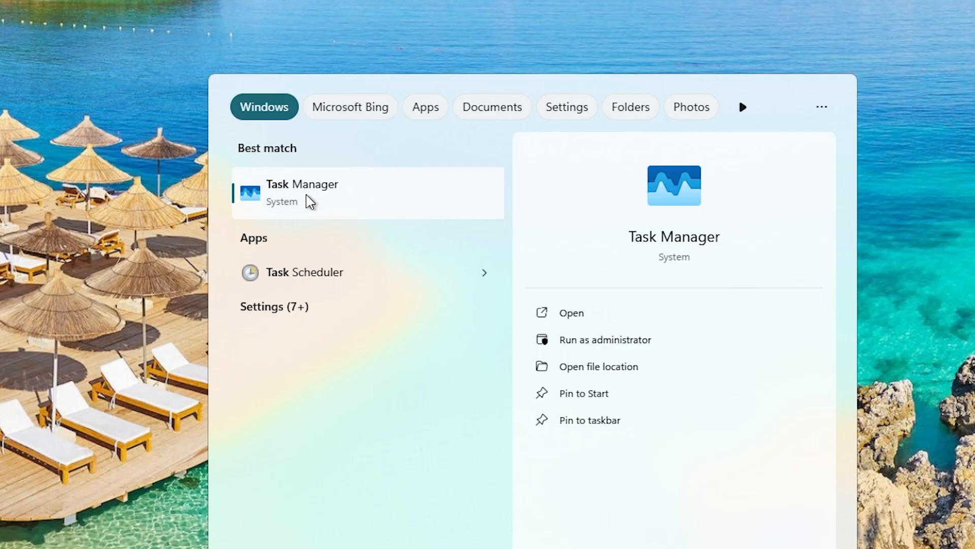
pyautogui.moveTo(284, 198)
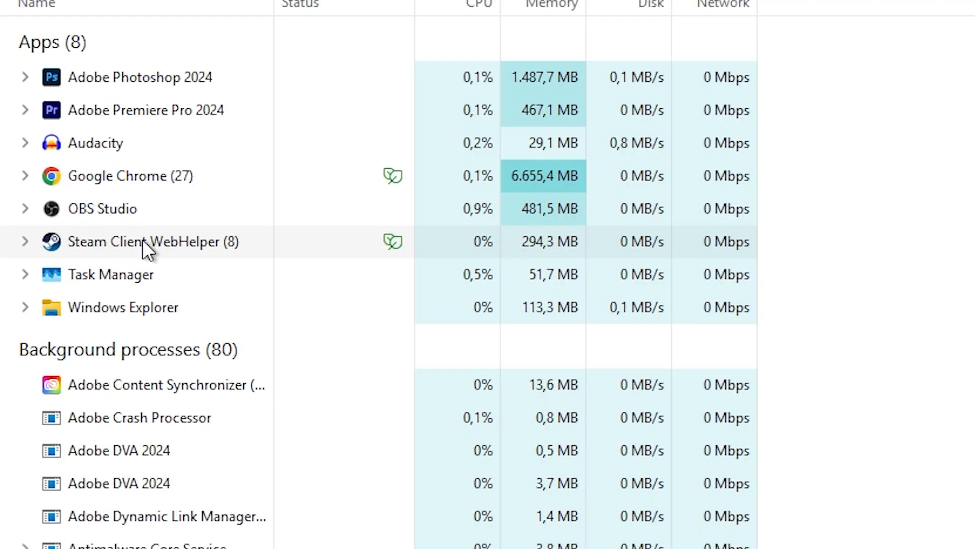
pyautogui.moveTo(164, 243)
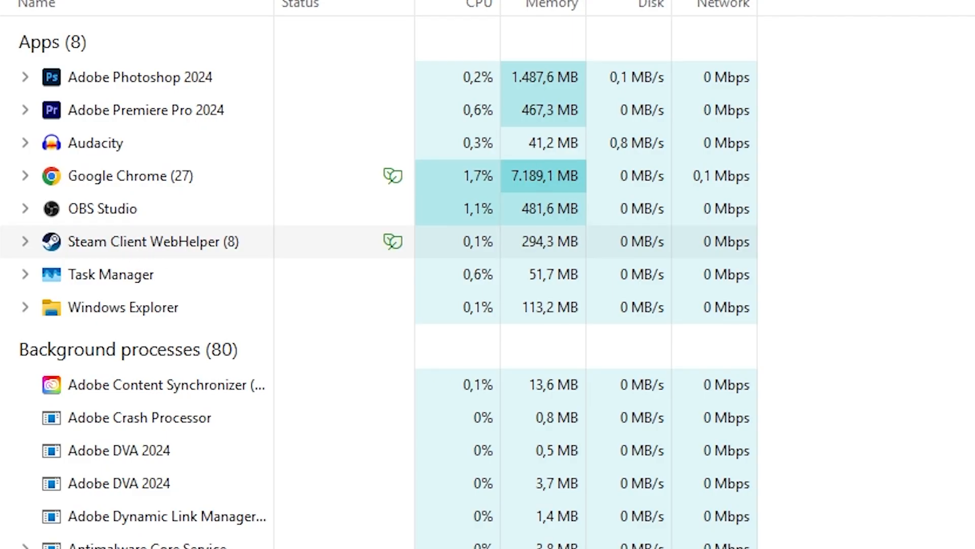
# - Bring up the Steam desktop shortcut's context menu to reach its Properties
pyautogui.rightClick(441, 174)
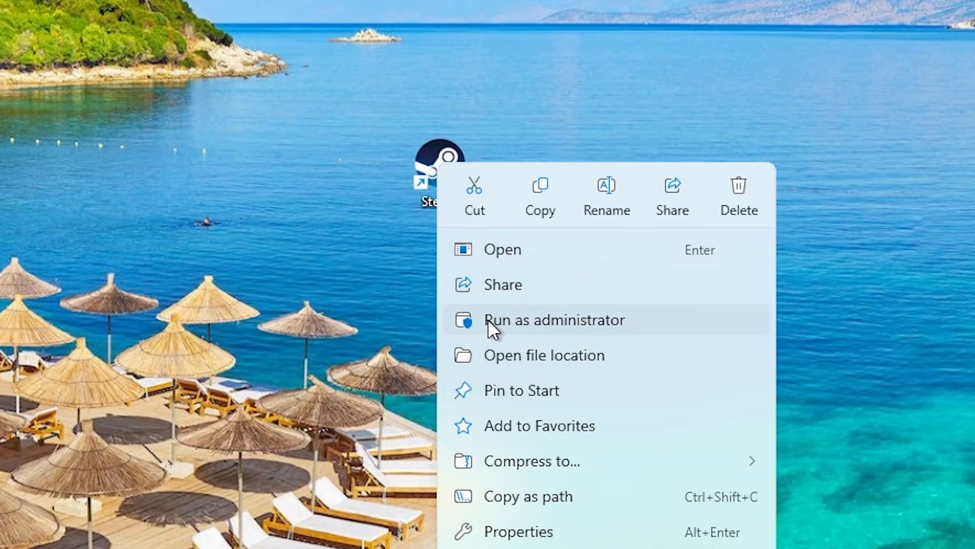
pyautogui.moveTo(473, 343)
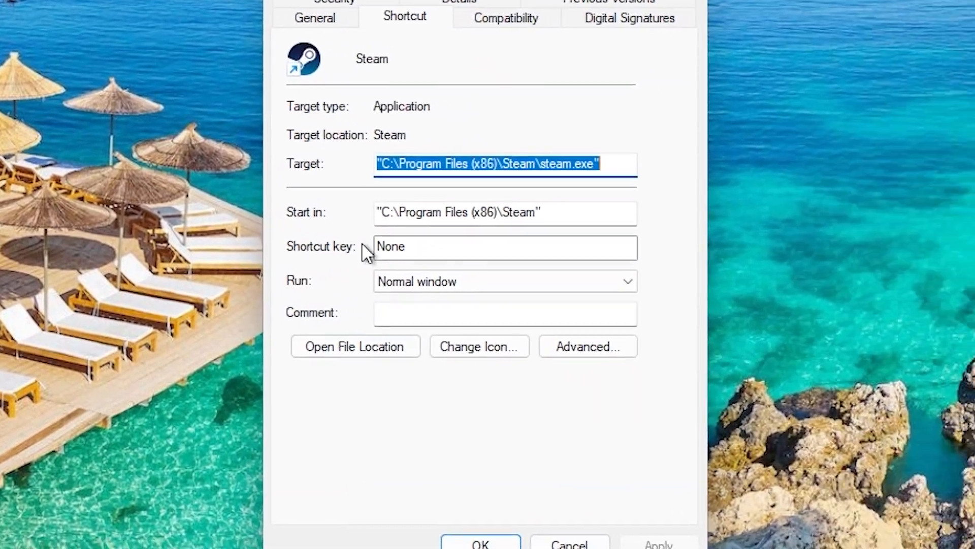
# - Enable Windows 8 compatibility mode on the Steam shortcut's Compatibility tab and confirm with OK
pyautogui.click(505, 19)
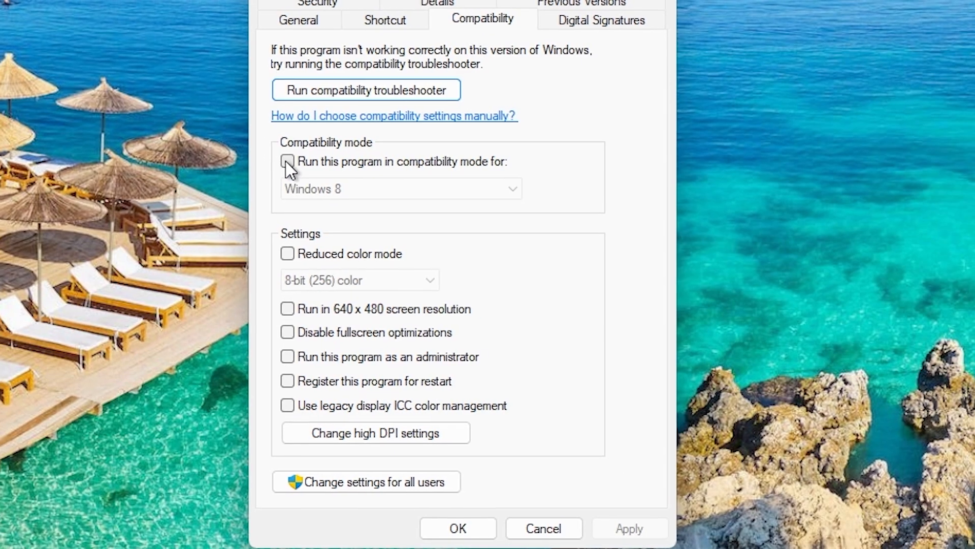
pyautogui.click(288, 161)
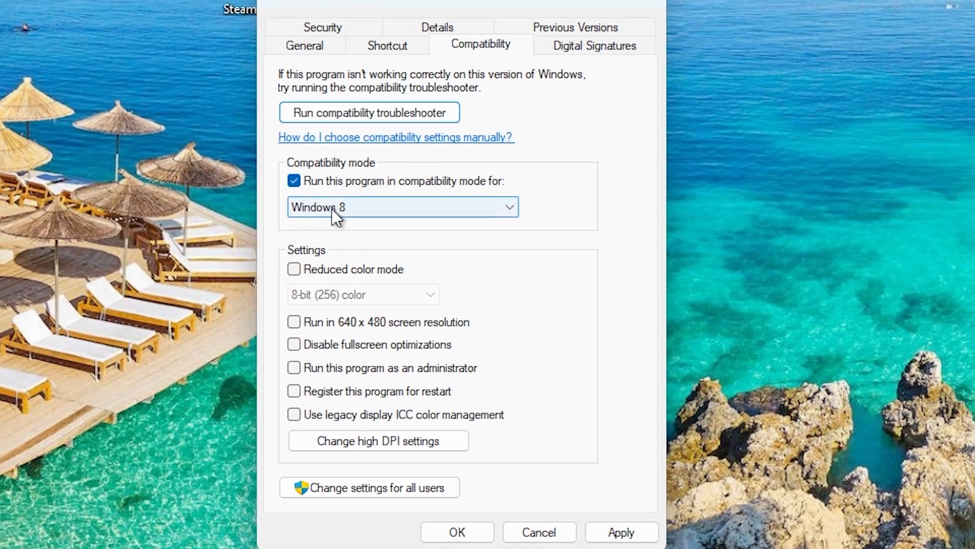
pyautogui.moveTo(488, 364)
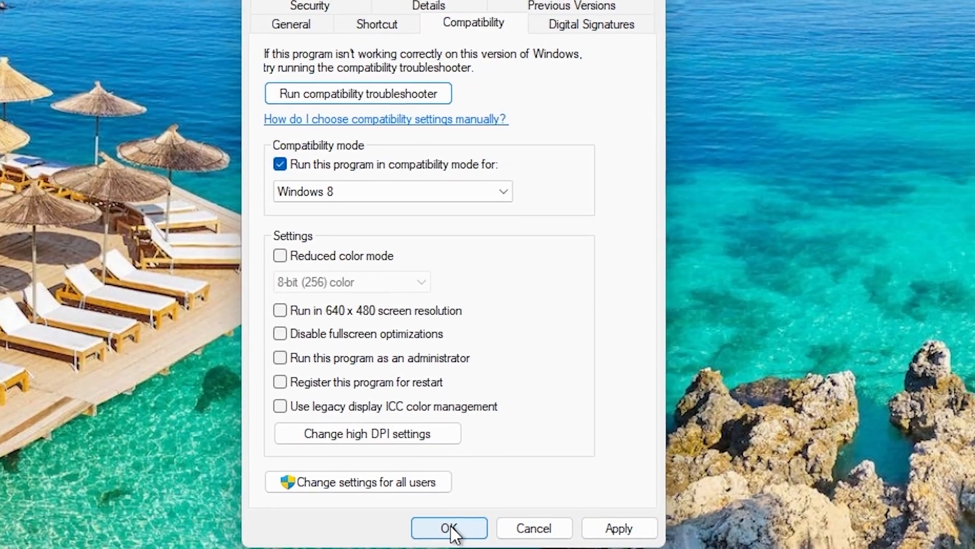
pyautogui.click(449, 529)
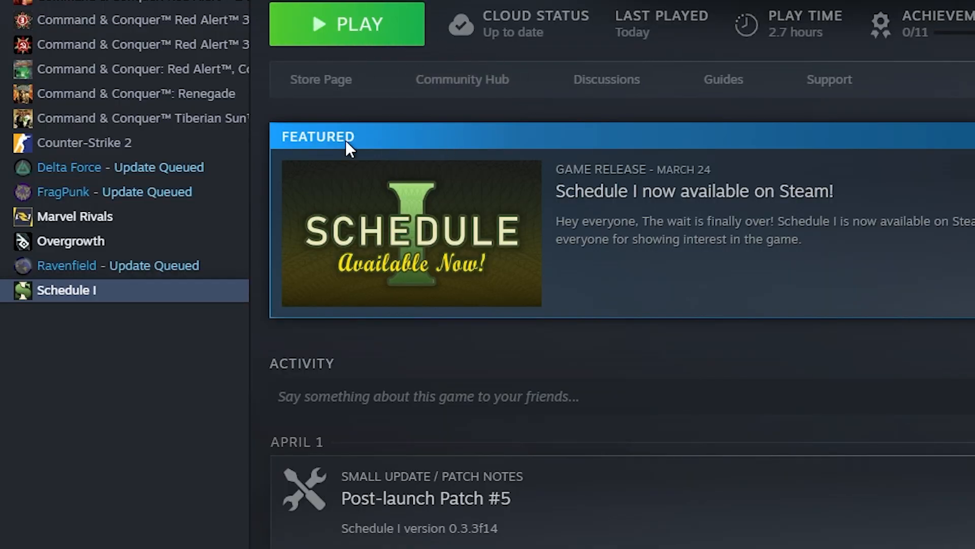
# - Run Verify integrity of game files for Schedule I from its Installed Files properties
pyautogui.rightClick(67, 290)
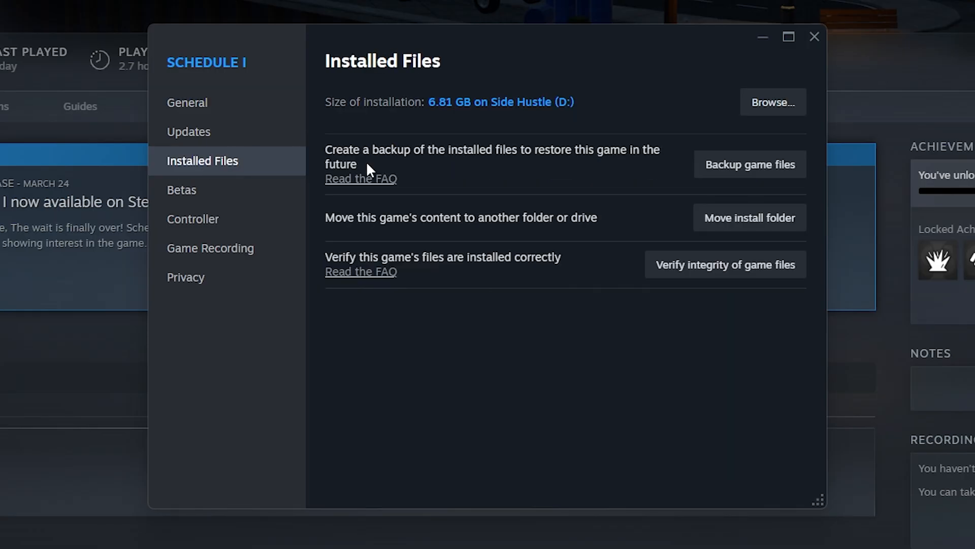
pyautogui.moveTo(549, 266)
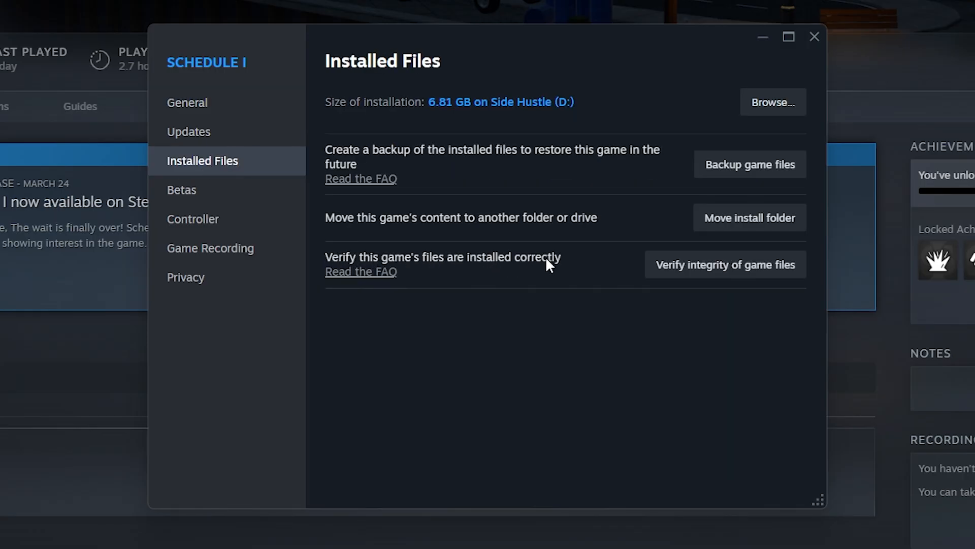
pyautogui.moveTo(726, 264)
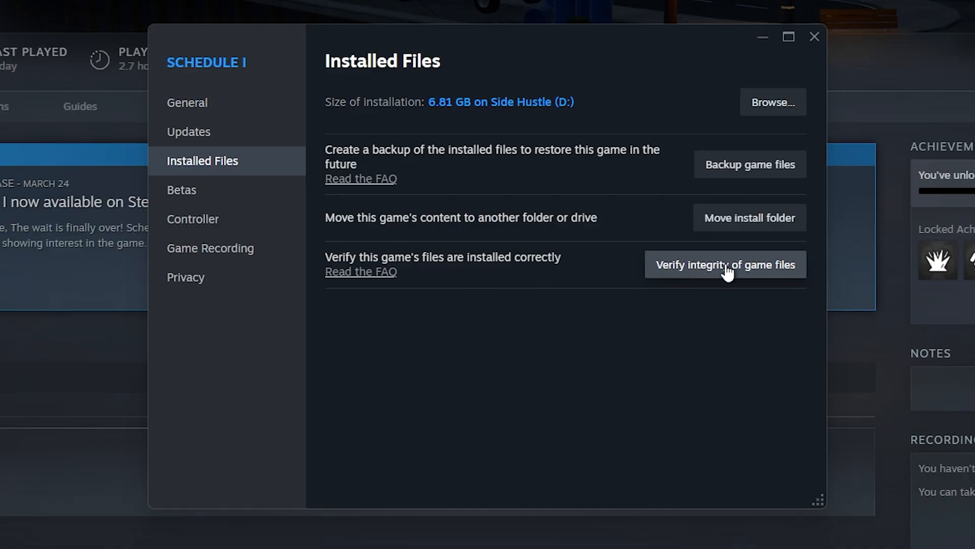
pyautogui.click(726, 263)
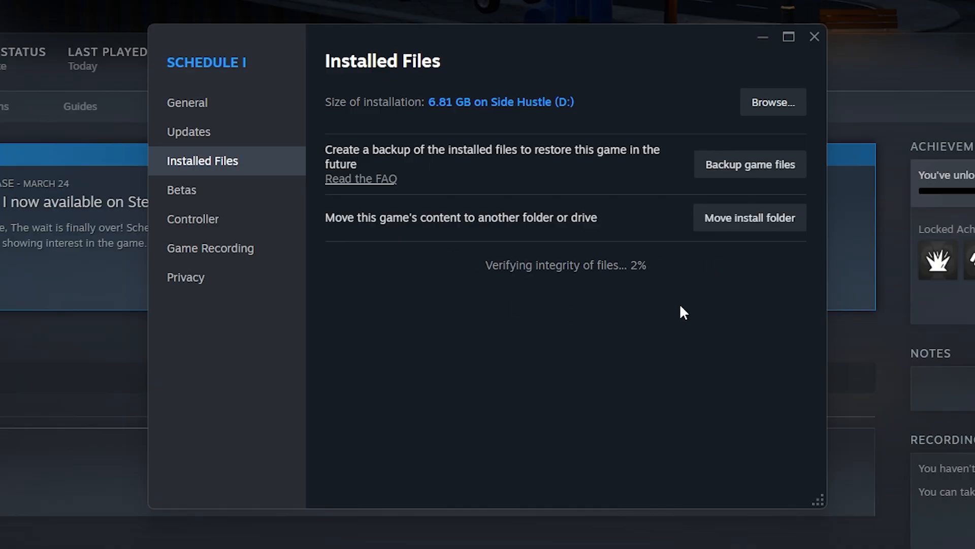
pyautogui.moveTo(498, 286)
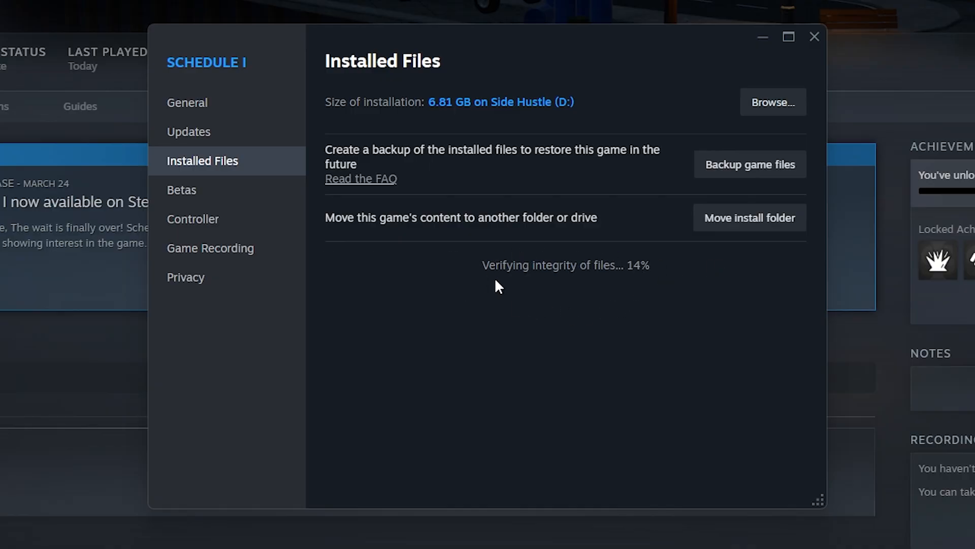
pyautogui.moveTo(561, 246)
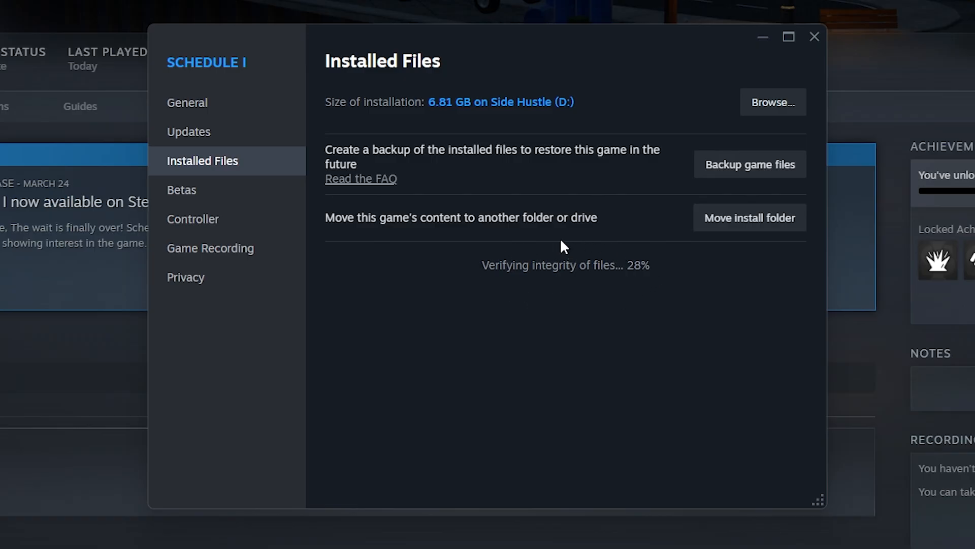